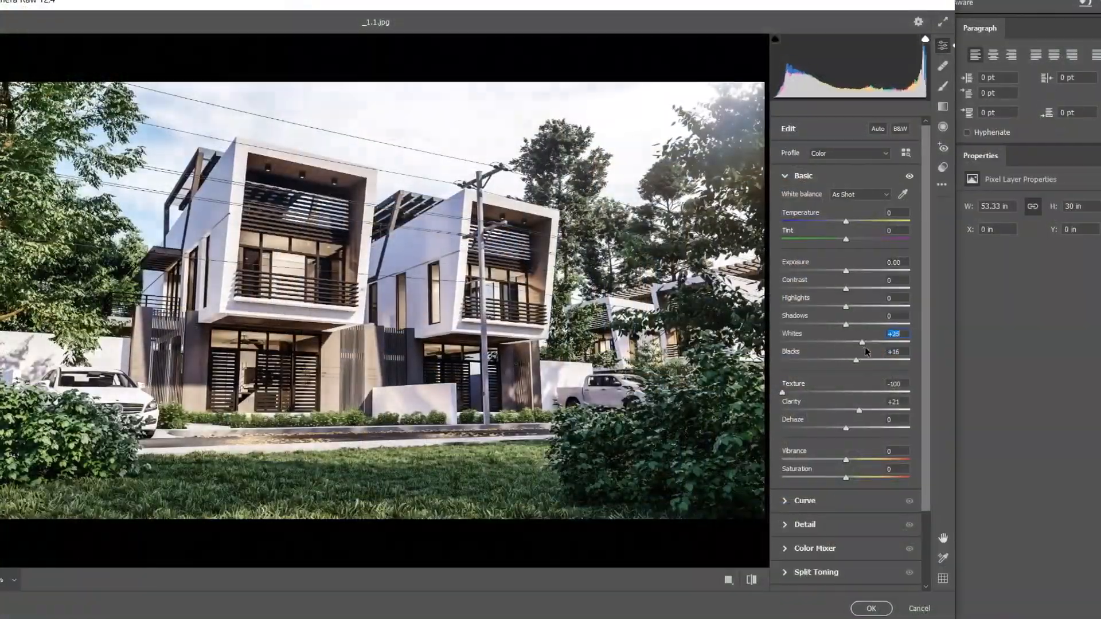
- Raise Whites to +28 and Blacks to +16 in Camera Raw, then set the copied layer to Overlay
{"action": "left_click_drag", "start_coordinate": [861, 343], "coordinate": [864, 343]}
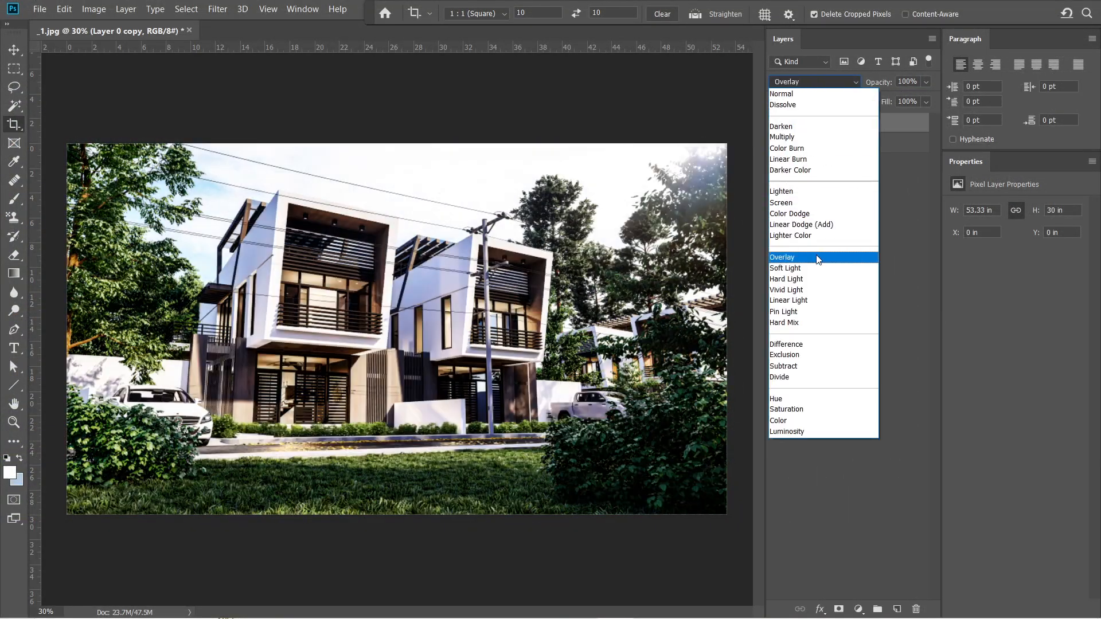
{"action": "left_click", "coordinate": [785, 267]}
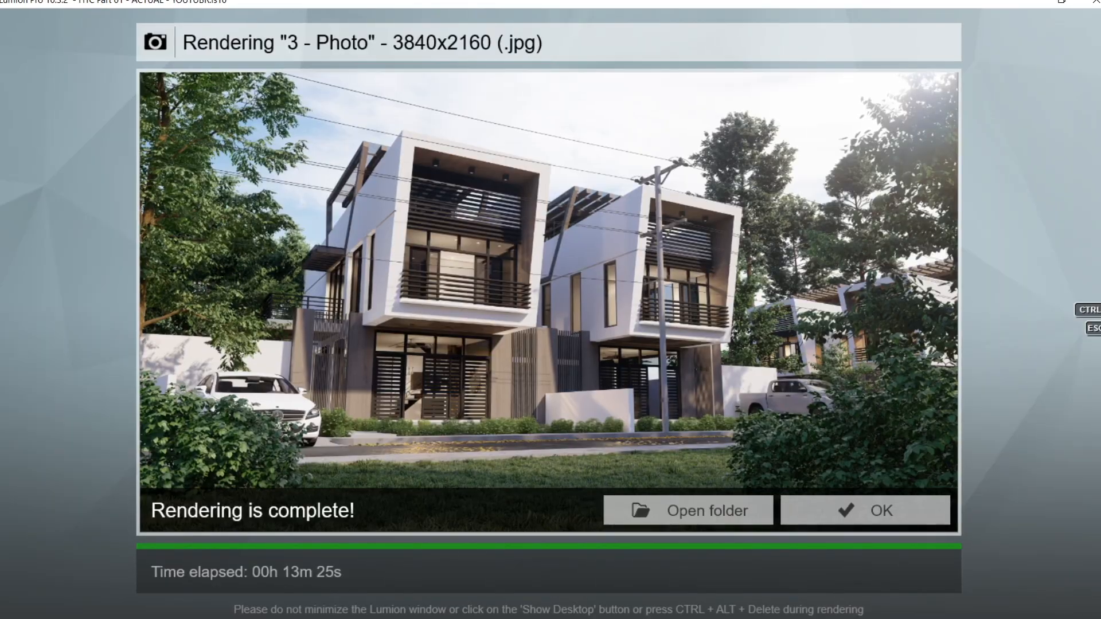
{"action": "left_click", "coordinate": [865, 509]}
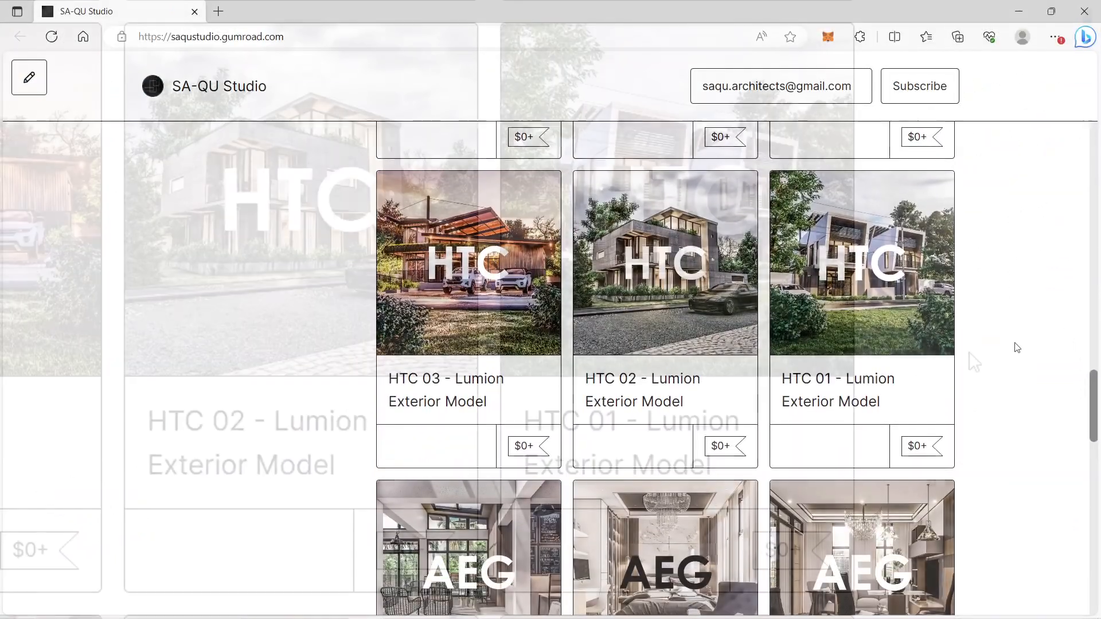
- Add the HTC 01 Lumion Exterior Model to the cart at US$0 and complete the free checkout
{"action": "left_click", "coordinate": [862, 262]}
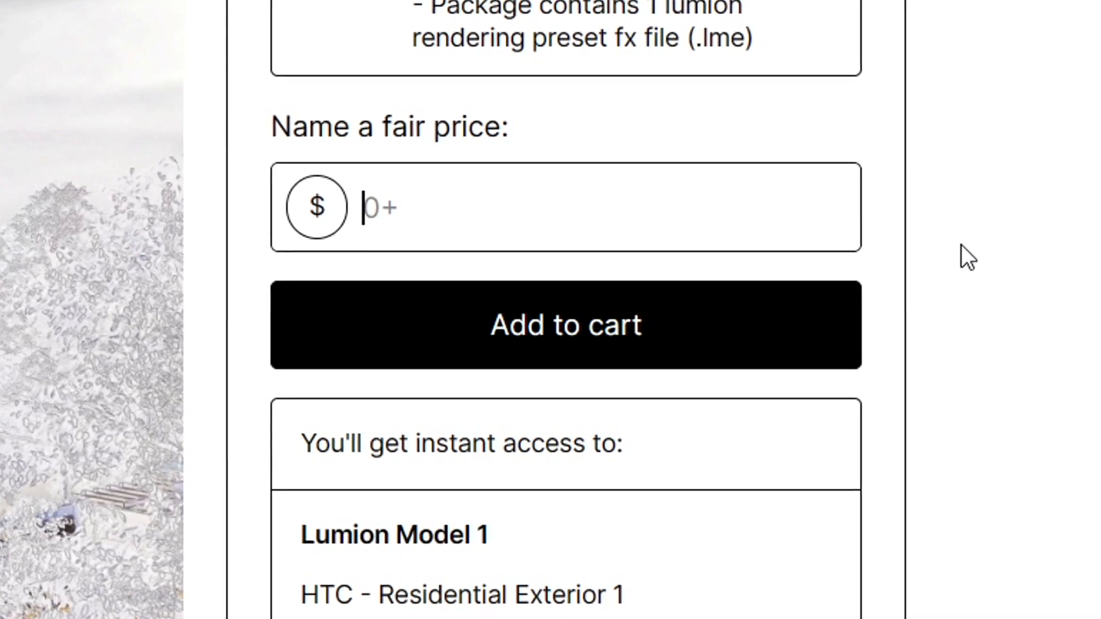
{"action": "left_click", "coordinate": [564, 324]}
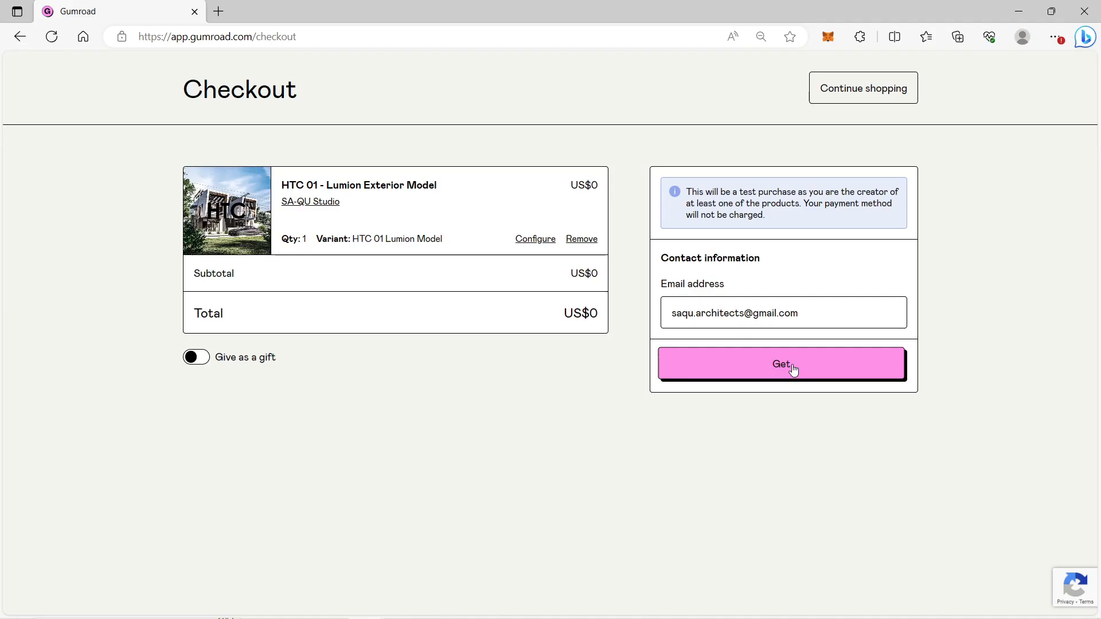
{"action": "left_click", "coordinate": [782, 364]}
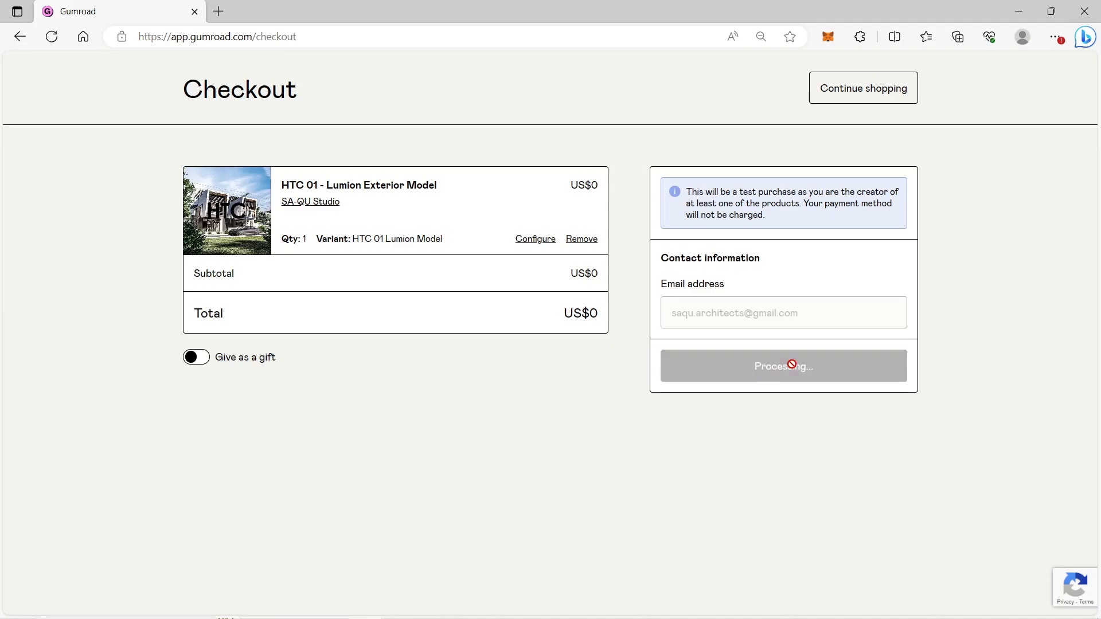
{"action": "left_click", "coordinate": [783, 366]}
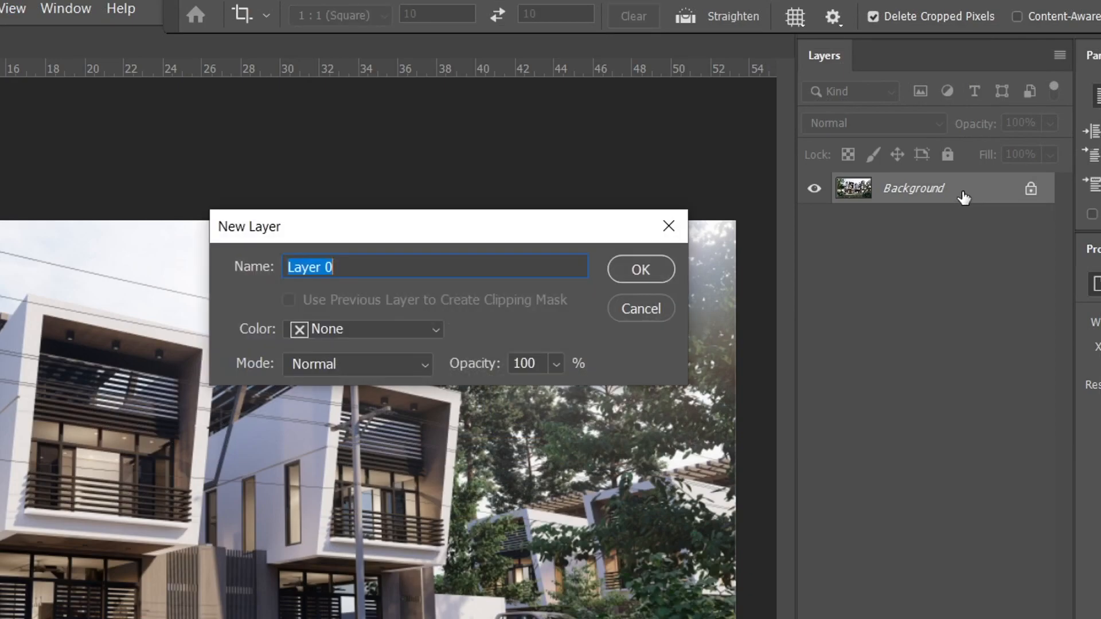
{"action": "mouse_move", "coordinate": [650, 258]}
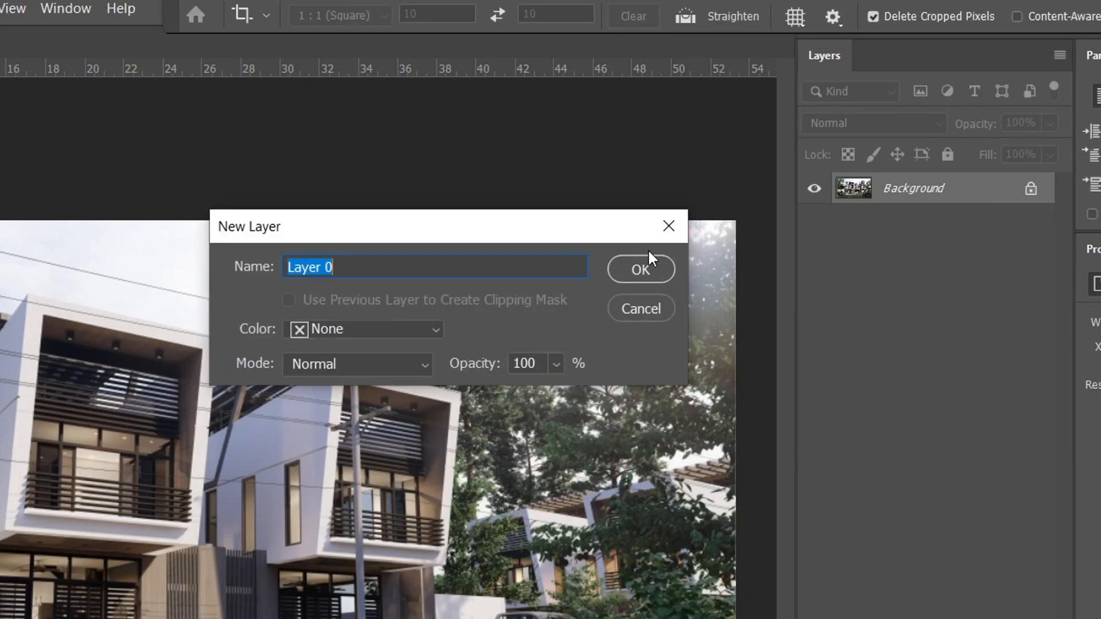
- Convert the locked Background into an editable Layer 0
{"action": "left_click", "coordinate": [639, 268]}
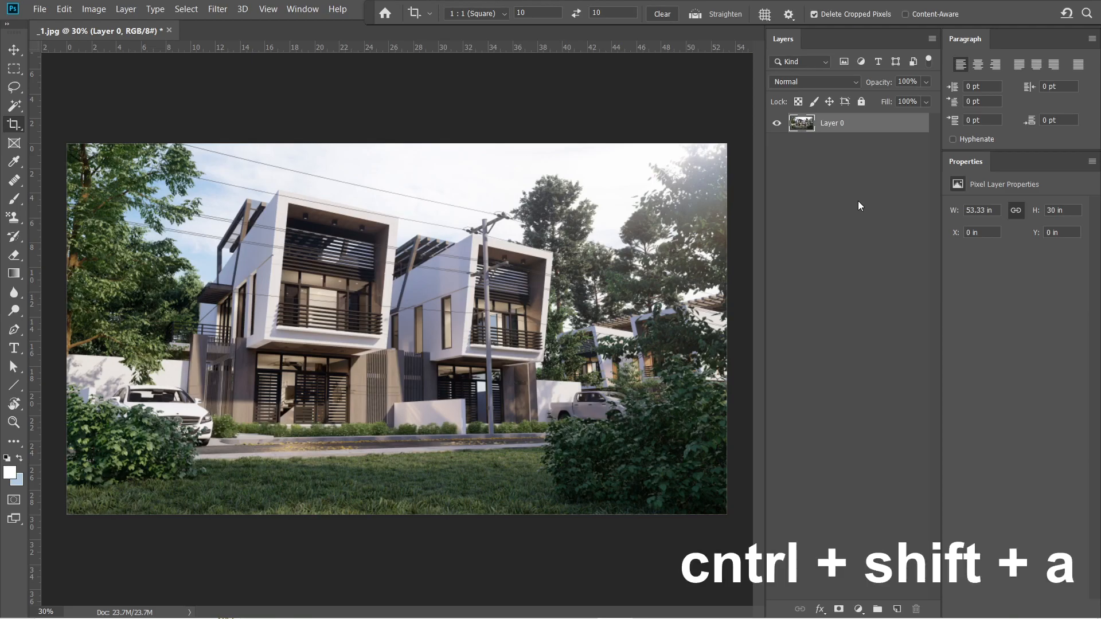
- Apply a Camera Raw Filter with Exposure +0.10, raised shadows and texture, Clarity +50 and Dehaze +25
{"action": "key", "text": "ctrl+shift+a"}
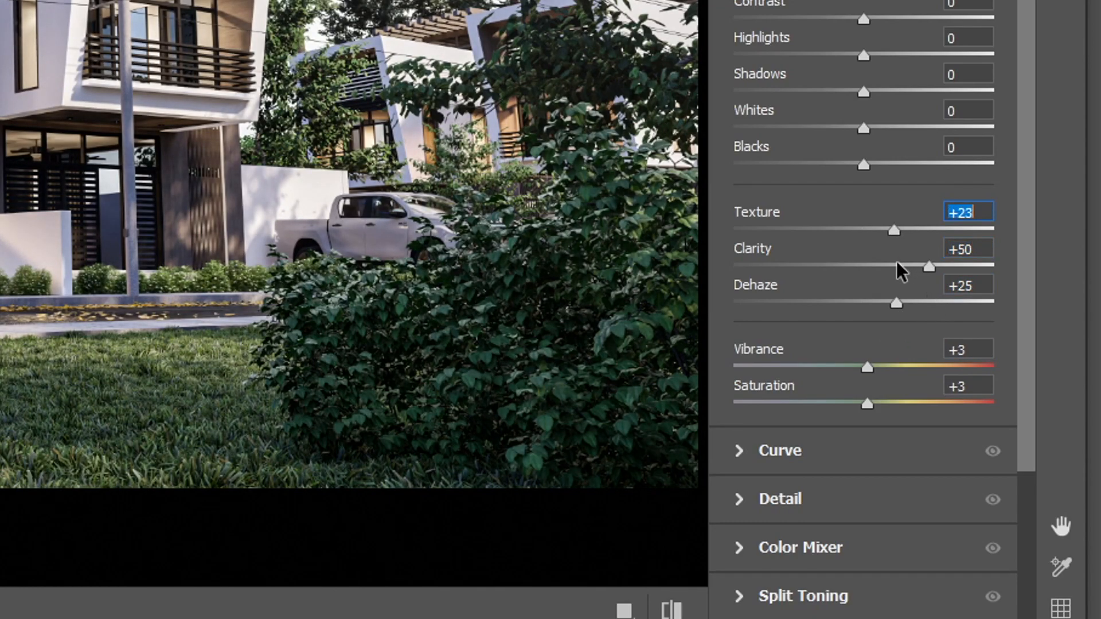
{"action": "left_click_drag", "start_coordinate": [893, 230], "coordinate": [885, 229]}
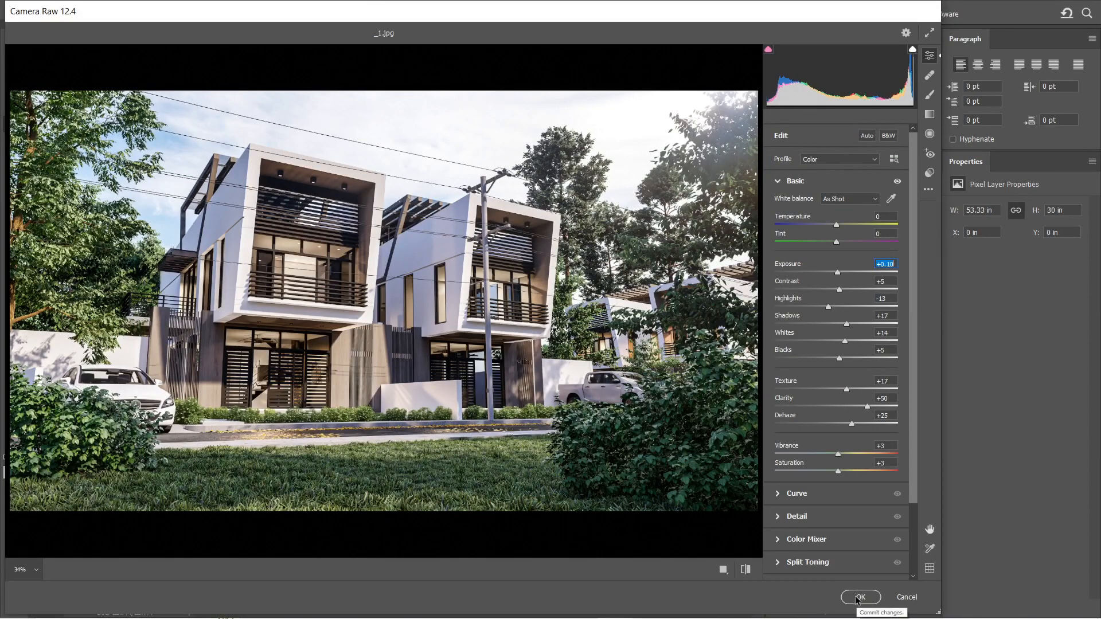
{"action": "left_click", "coordinate": [860, 596]}
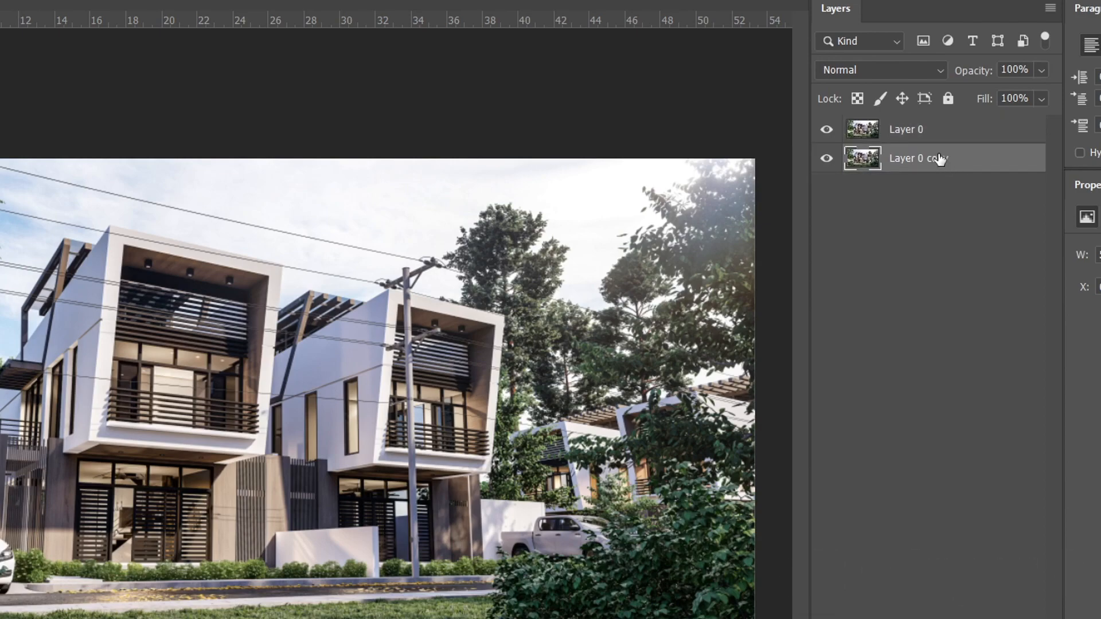
- Move Layer 0 copy on top in Soft Light at 38% with a 5-pixel Gaussian blur, then stamp visible layers
{"action": "left_click_drag", "start_coordinate": [918, 157], "coordinate": [918, 128]}
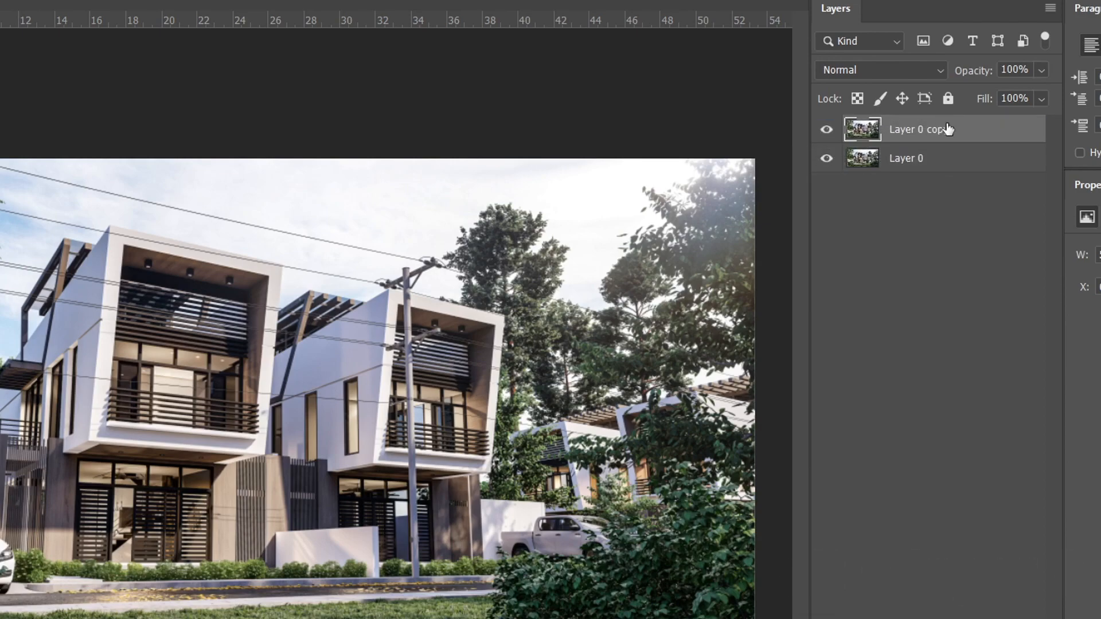
{"action": "left_click", "coordinate": [878, 70]}
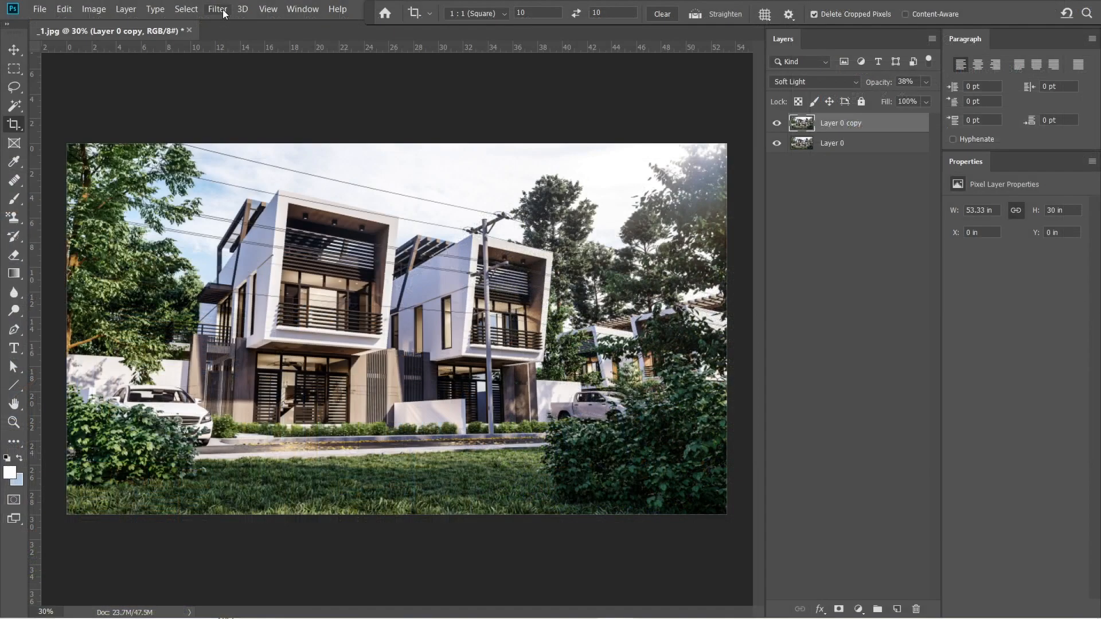
{"action": "left_click", "coordinate": [218, 9]}
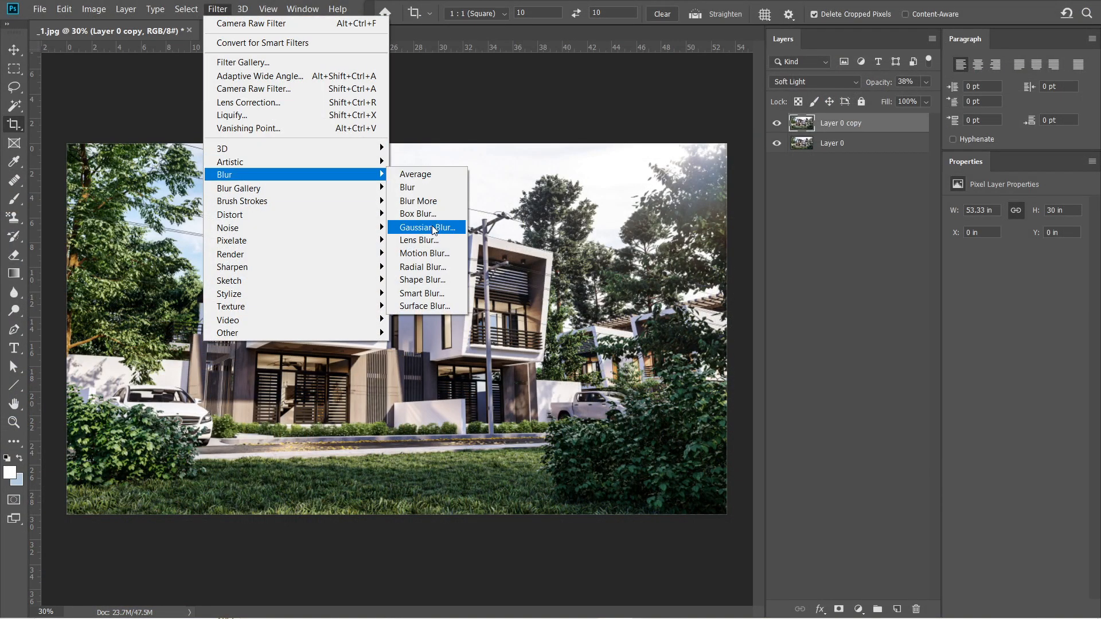
{"action": "left_click", "coordinate": [427, 227]}
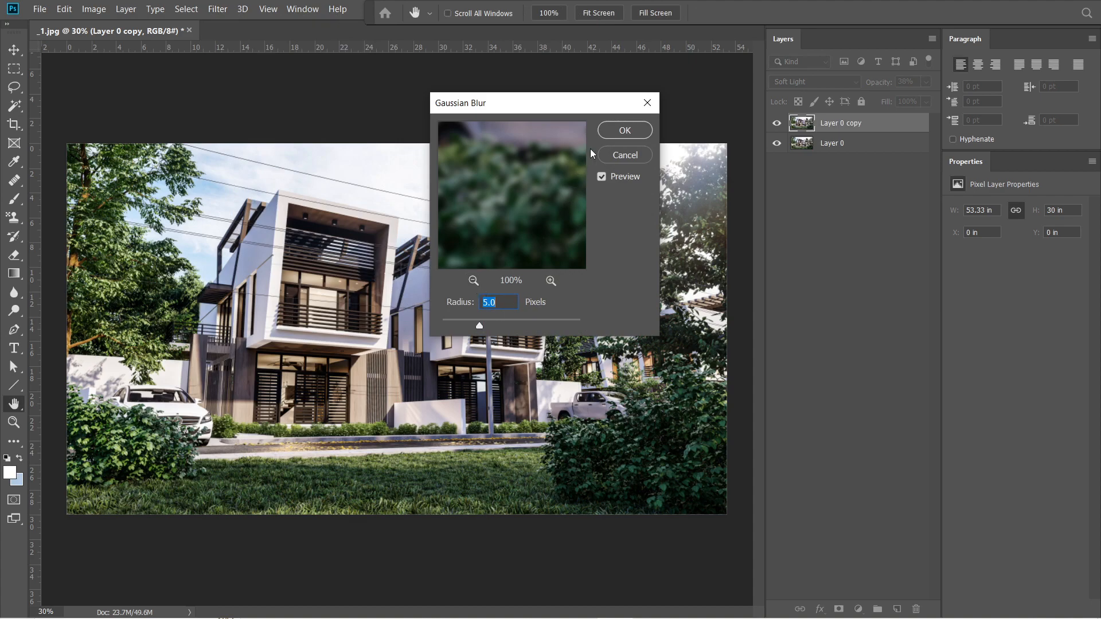
{"action": "left_click", "coordinate": [624, 130]}
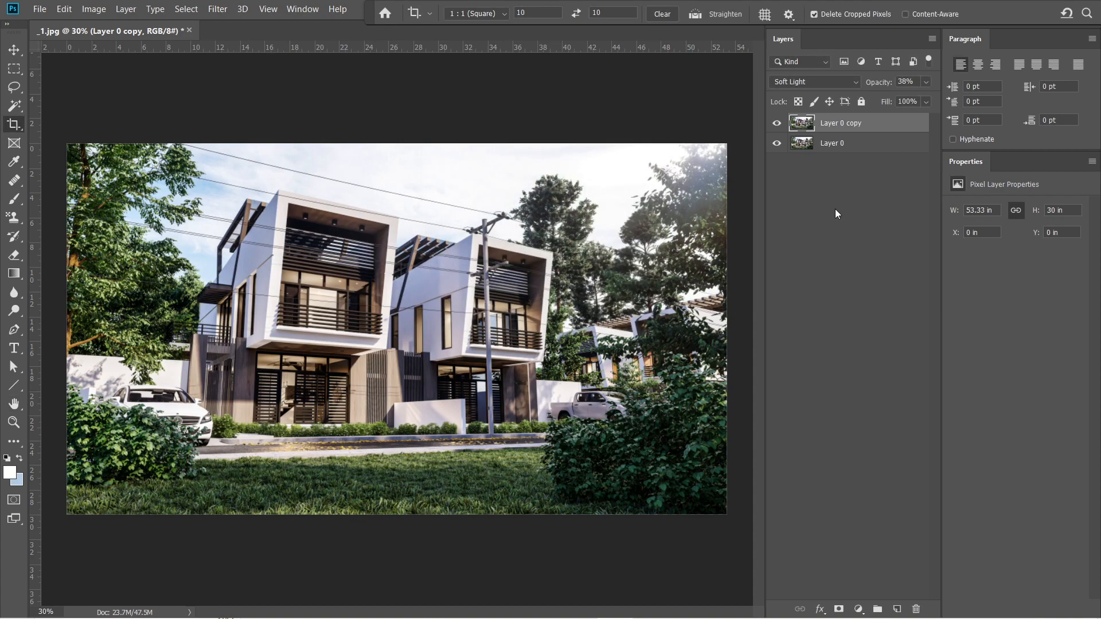
{"action": "key", "text": "ctrl+shift+alt+e"}
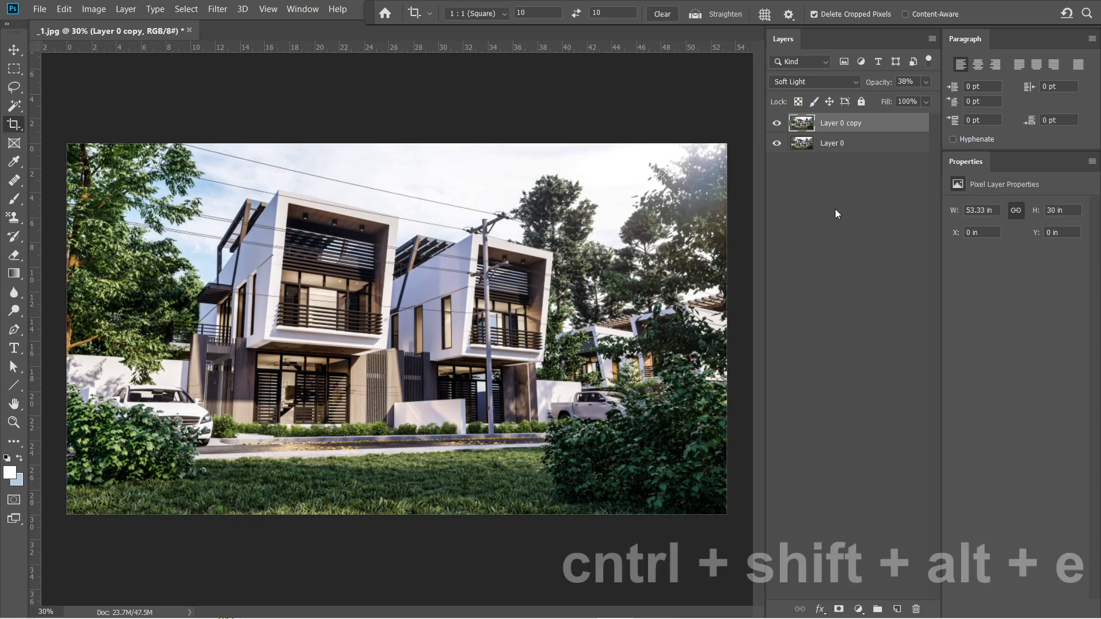
- Make the merged layer greyscale, blend it in Overlay at 25% and run a High Pass filter on it
{"action": "key", "text": "ctrl+shift+alt+e"}
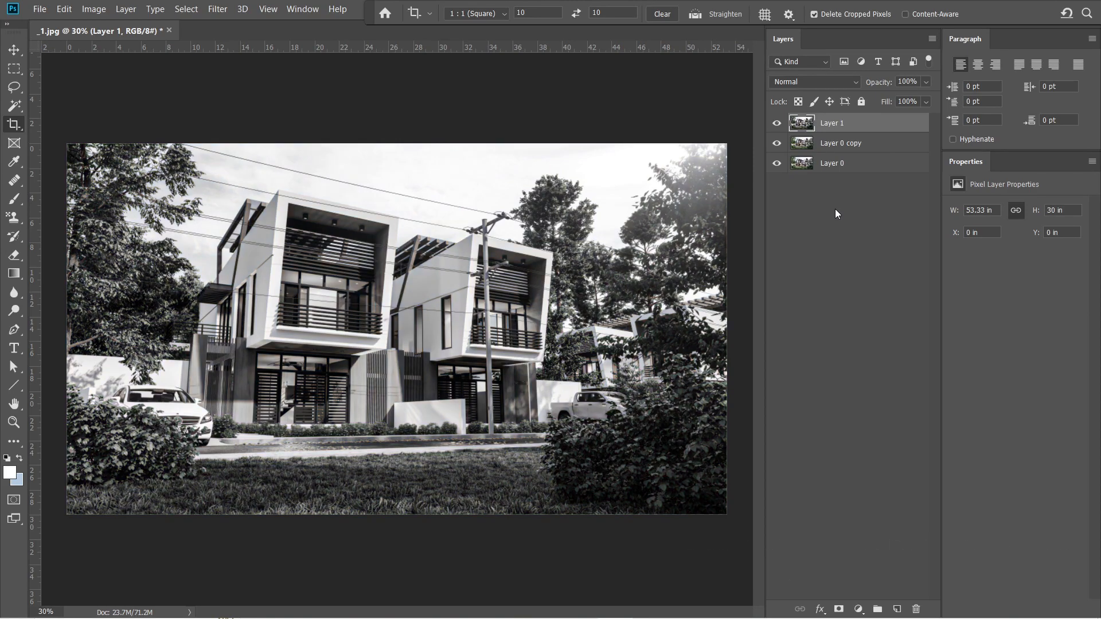
{"action": "left_click", "coordinate": [814, 81]}
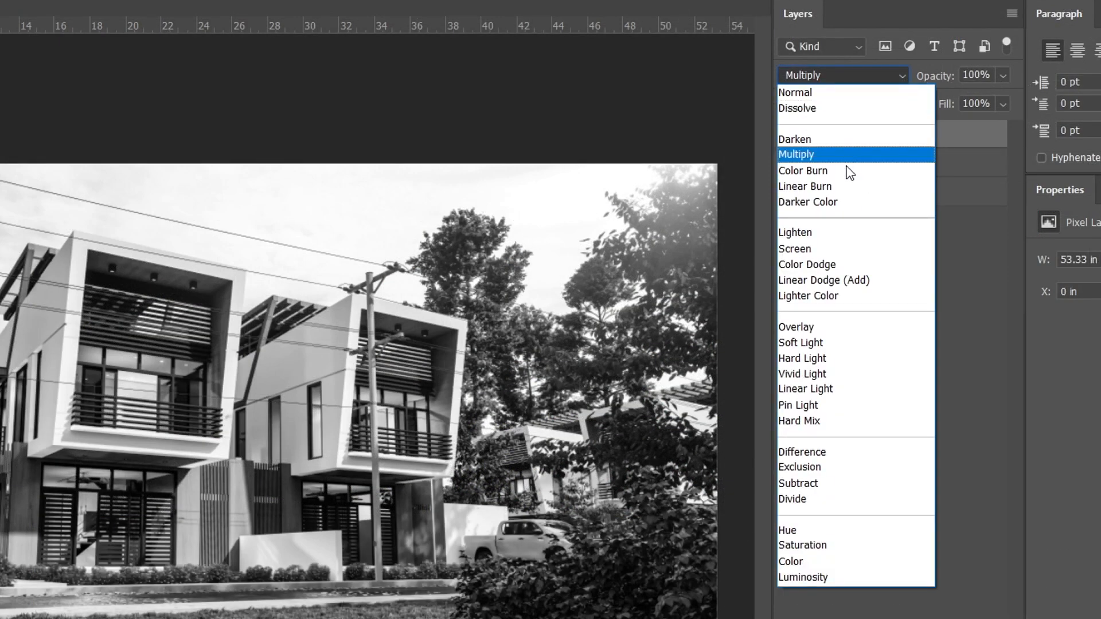
{"action": "left_click", "coordinate": [796, 327]}
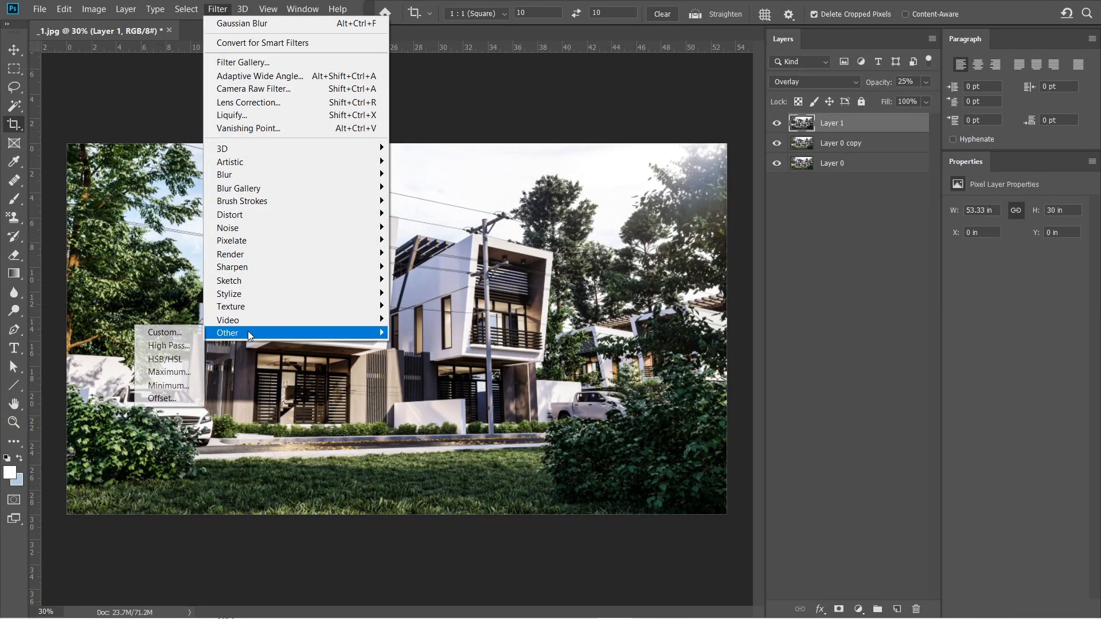
{"action": "left_click", "coordinate": [167, 345]}
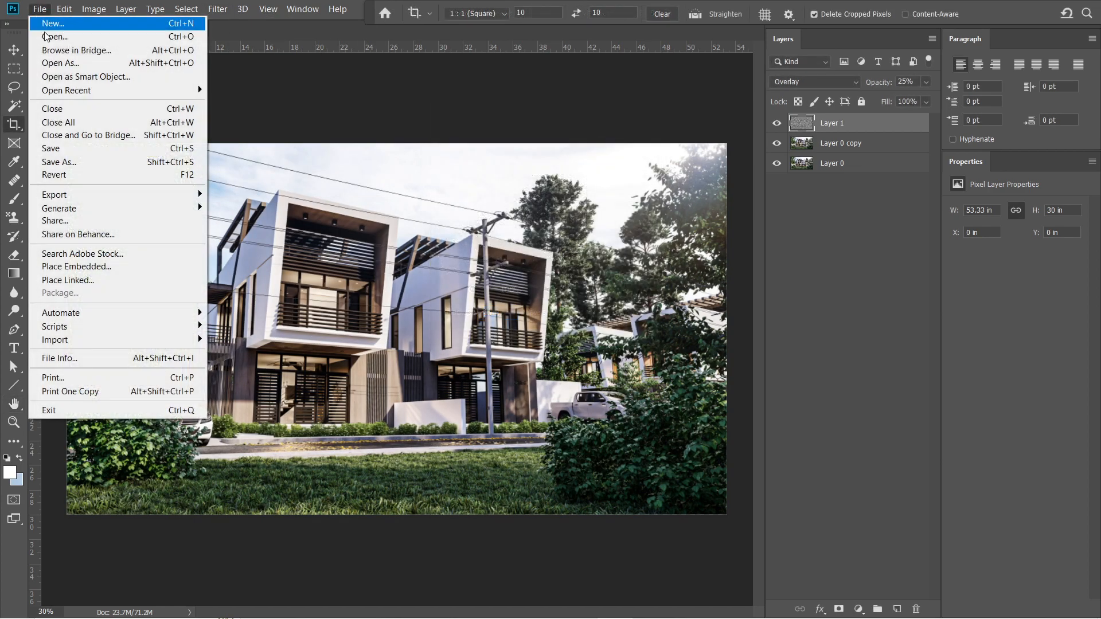
- Save the enhanced render as a JPEG at maximum quality 12
{"action": "left_click", "coordinate": [58, 161]}
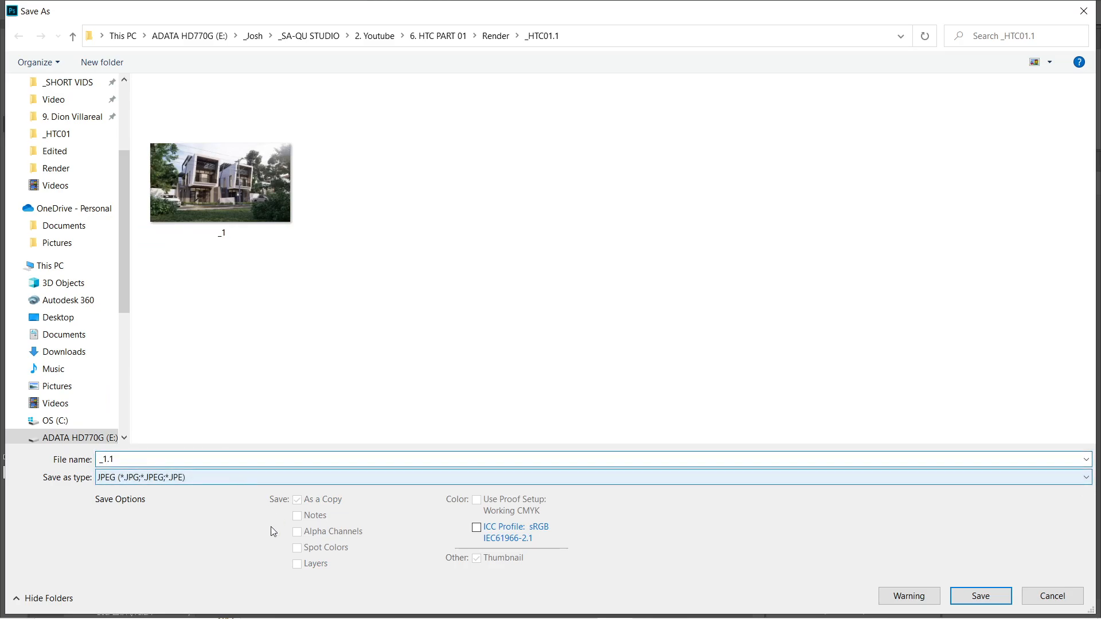
{"action": "left_click", "coordinate": [981, 595]}
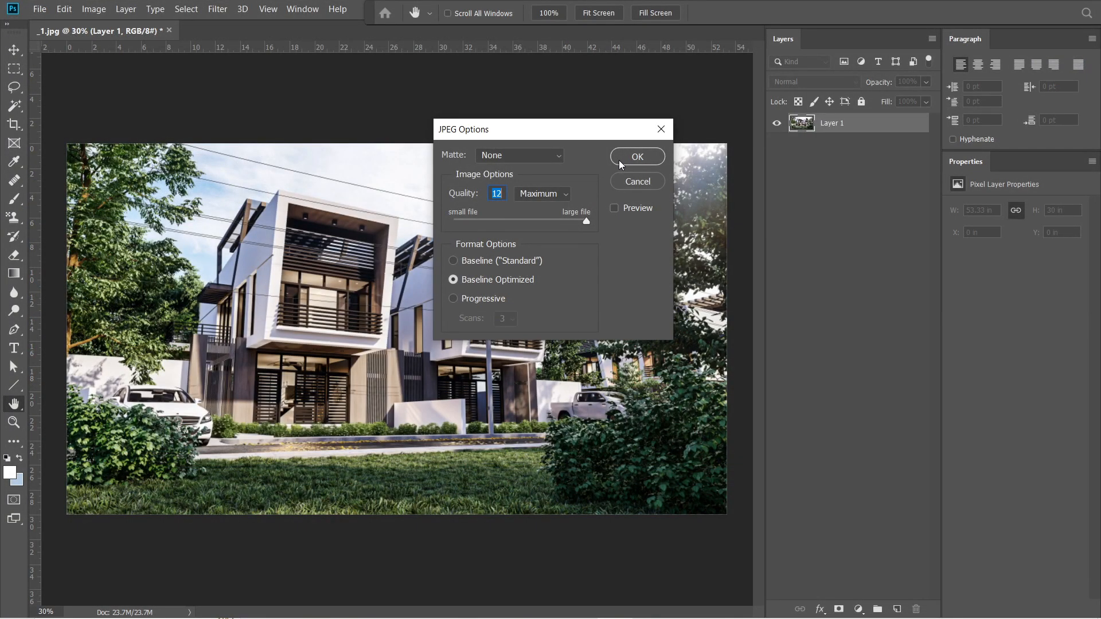
{"action": "left_click", "coordinate": [637, 156]}
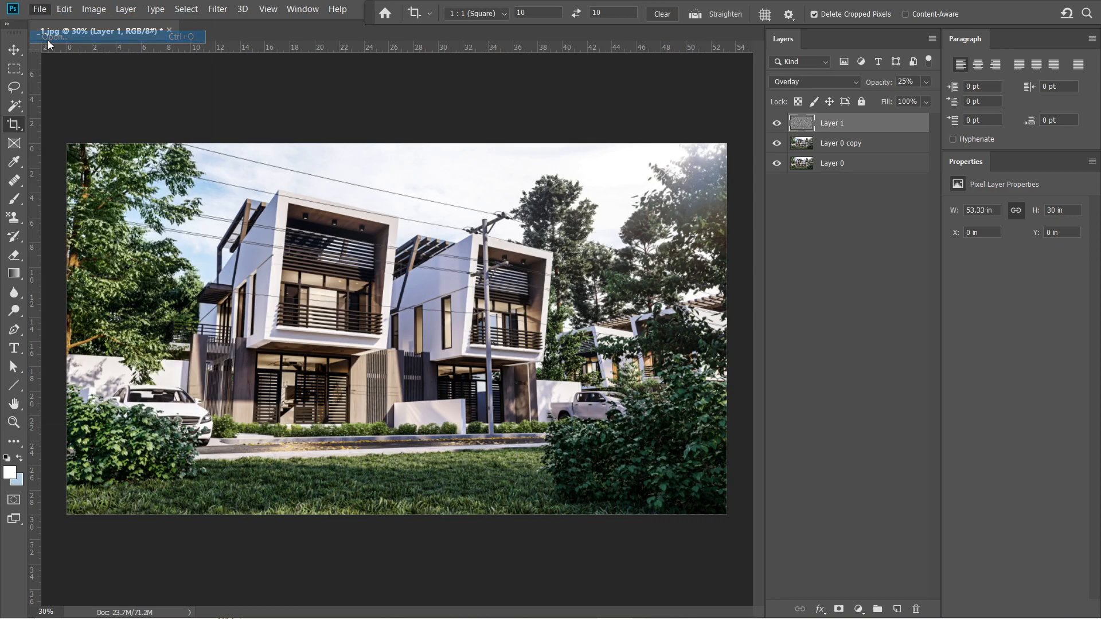
- Open _1.1.jpg, convert its background to Layer 0 and raise Camera Raw Vibrance to +39
{"action": "left_click", "coordinate": [232, 30]}
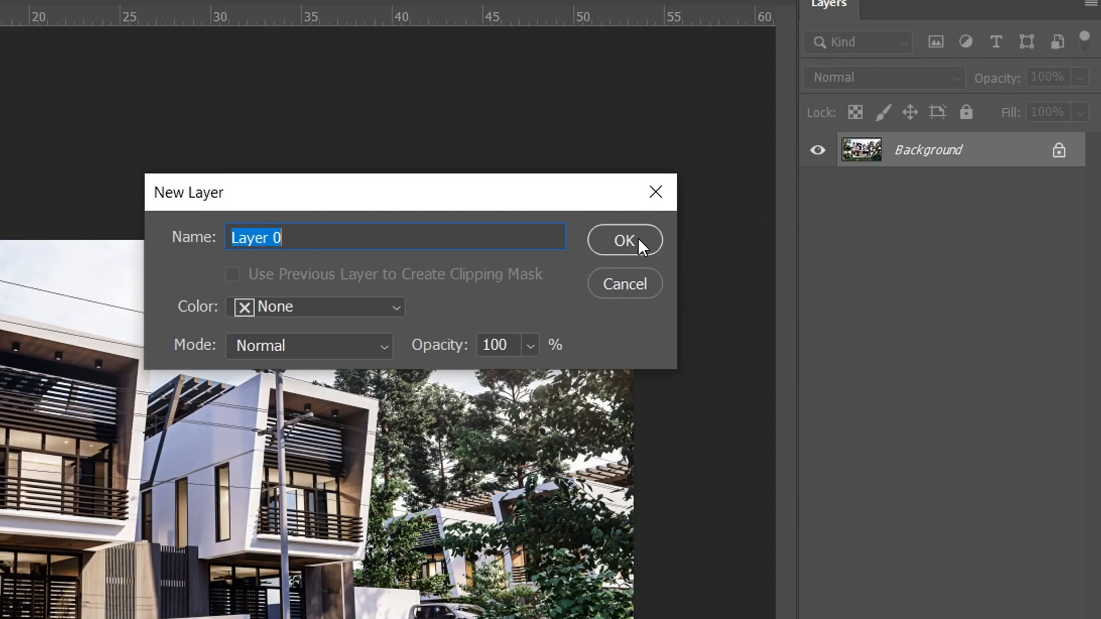
{"action": "left_click", "coordinate": [624, 240]}
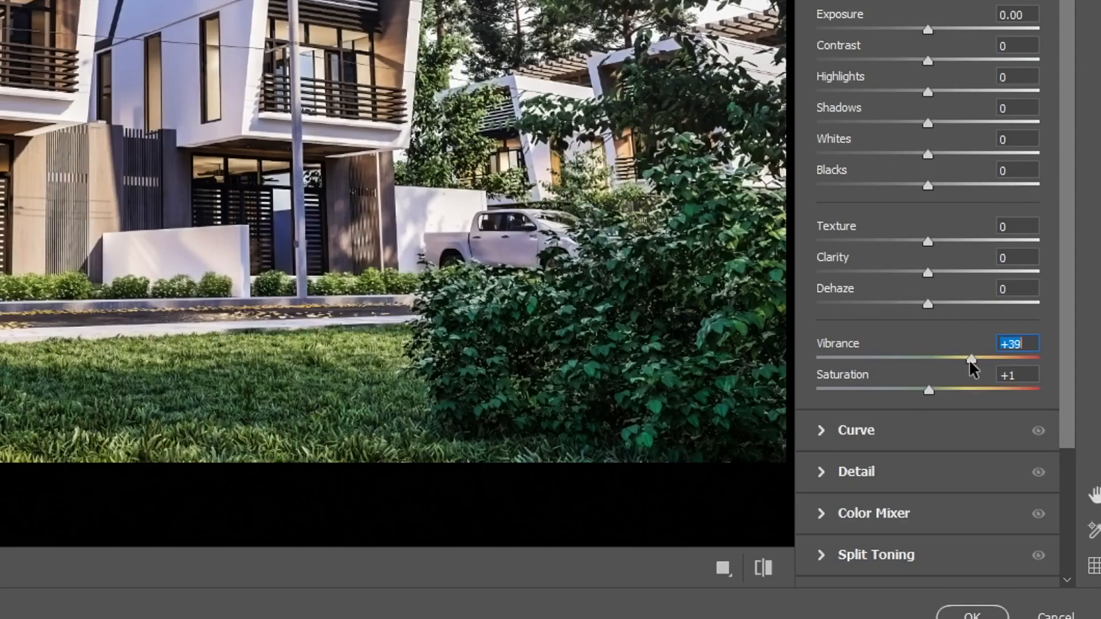
{"action": "left_click_drag", "start_coordinate": [971, 358], "coordinate": [927, 390]}
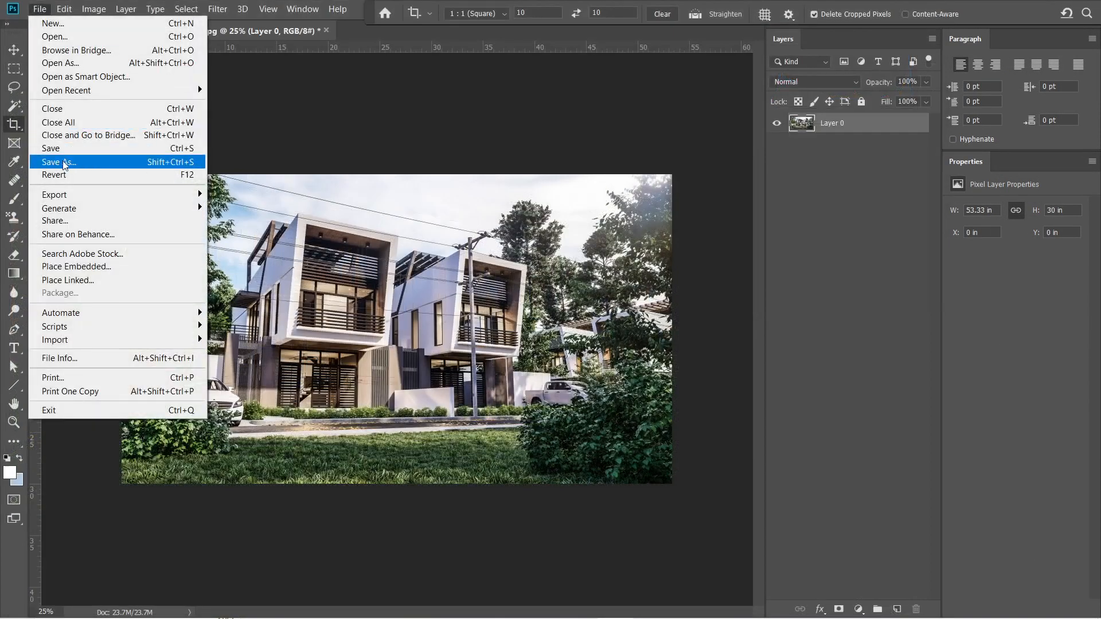
- Save the vibrance-boosted render as a JPEG at maximum quality 12
{"action": "left_click", "coordinate": [58, 162]}
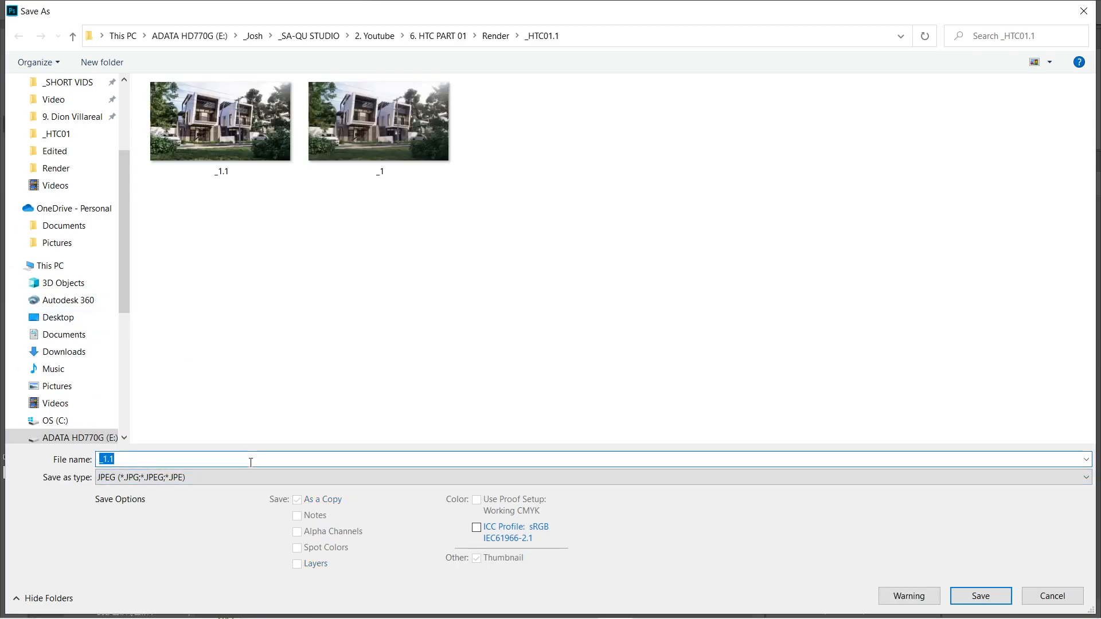
{"action": "left_click", "coordinate": [980, 595]}
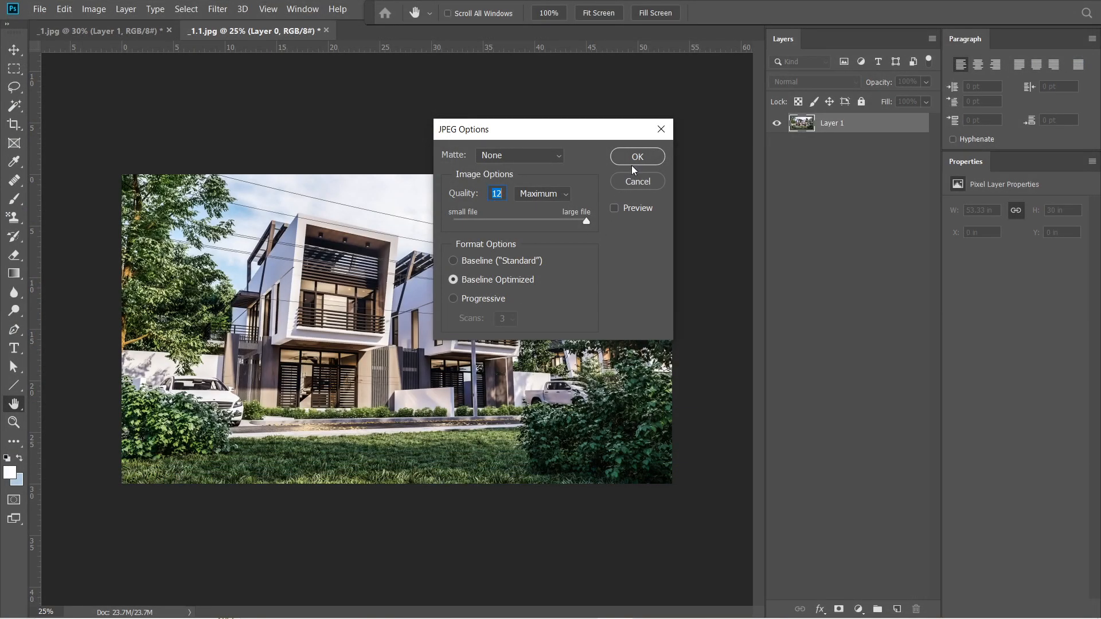
{"action": "left_click", "coordinate": [637, 156]}
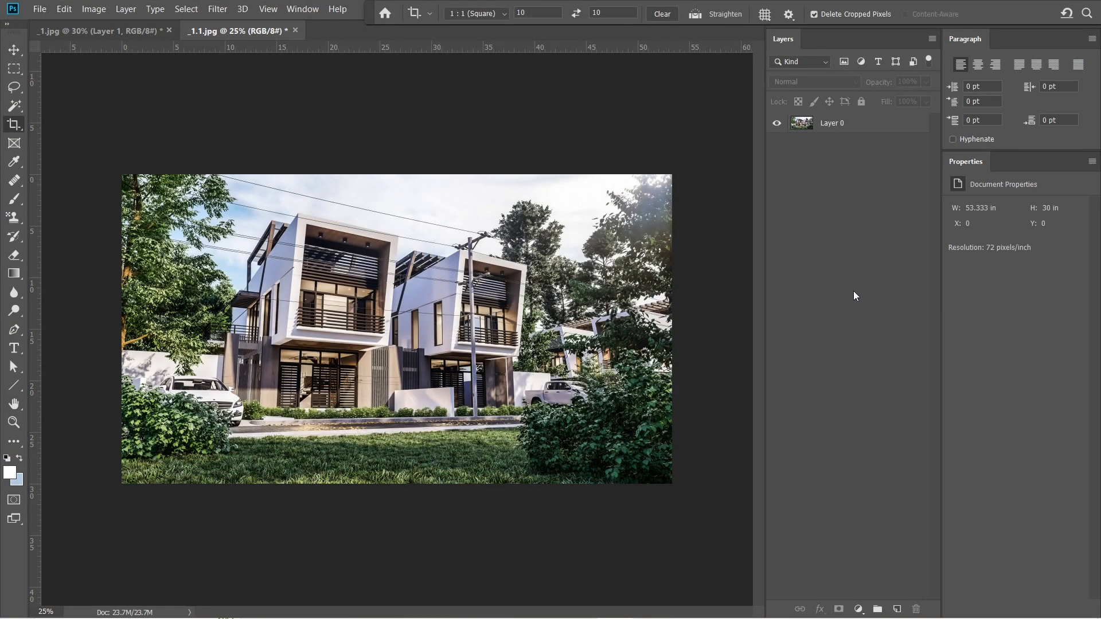
{"action": "mouse_move", "coordinate": [813, 303]}
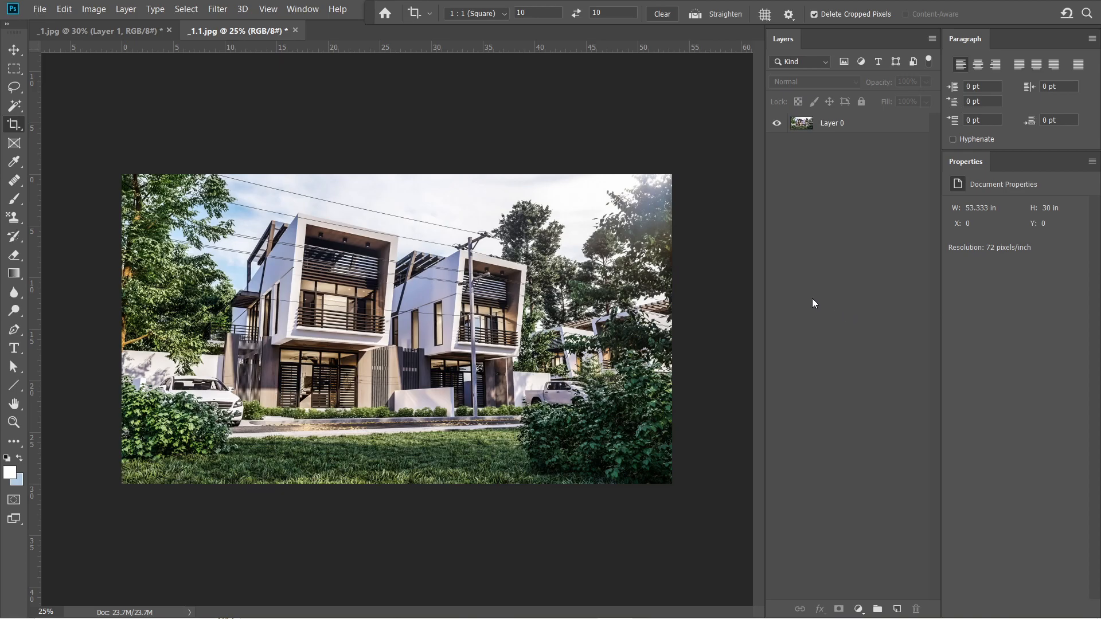